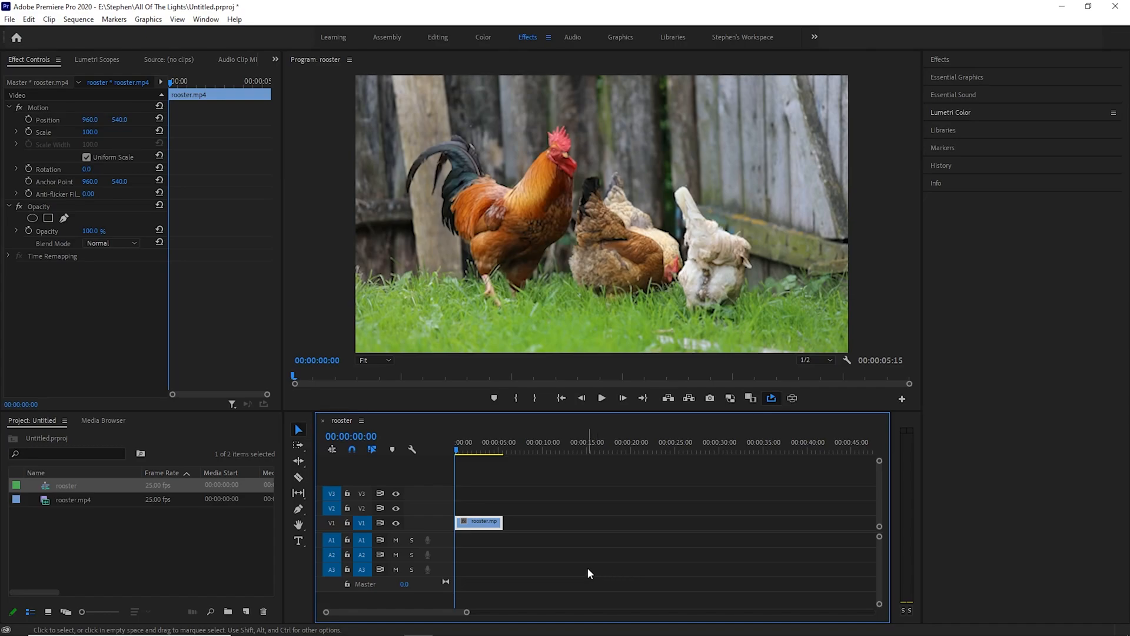
mouse_move(575, 544)
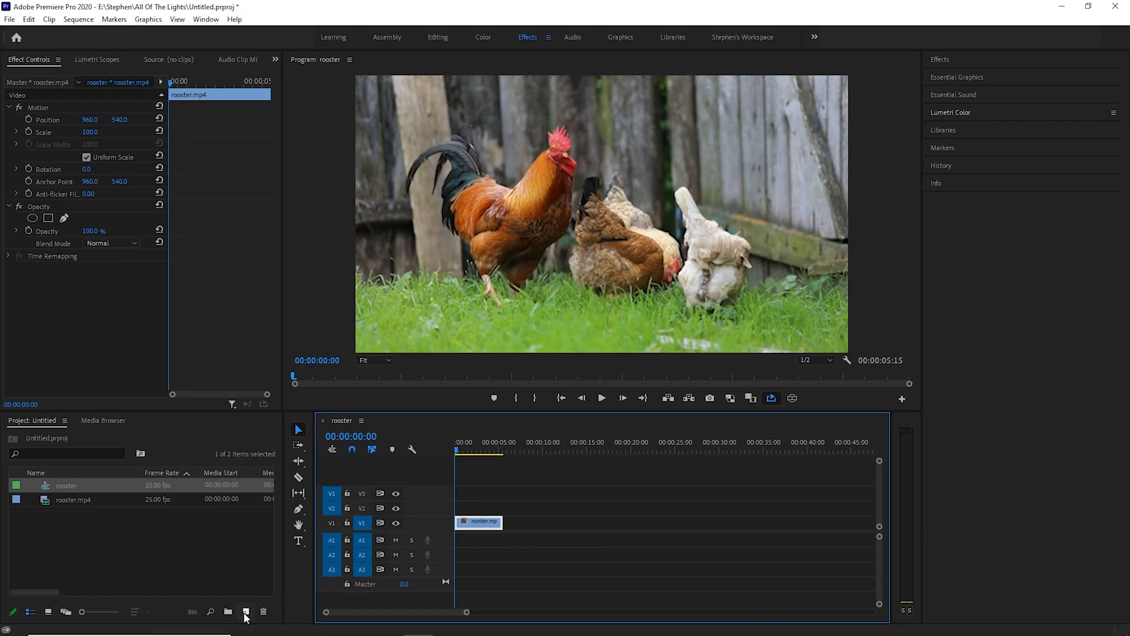
mouse_move(246, 611)
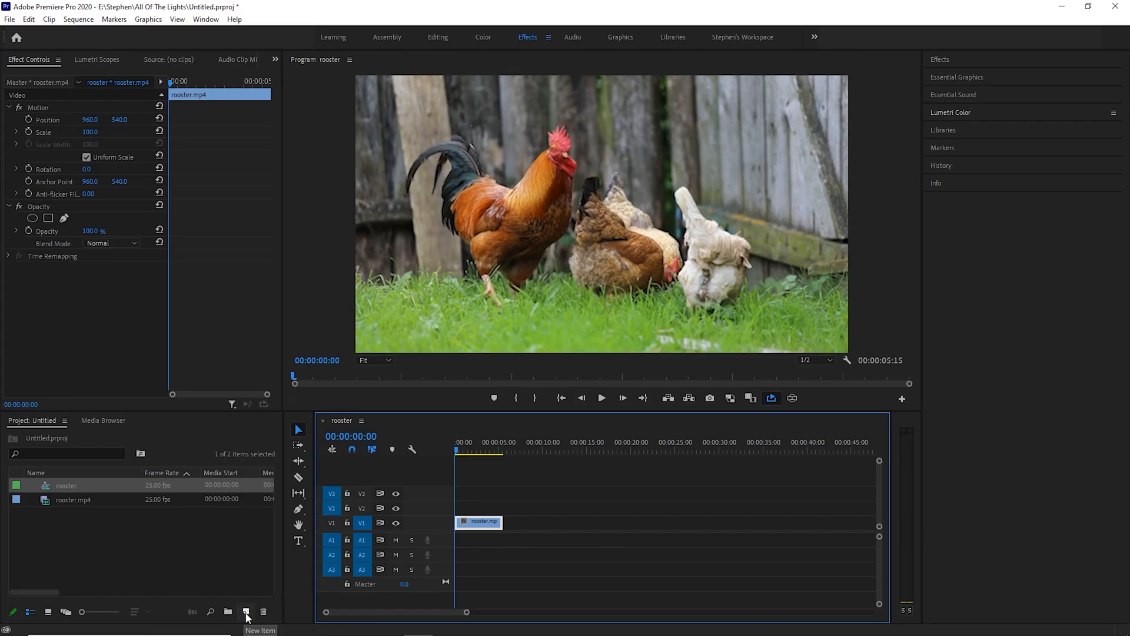
- Create a new full-HD adjustment layer from the Project panel's New Item list
left_click(246, 611)
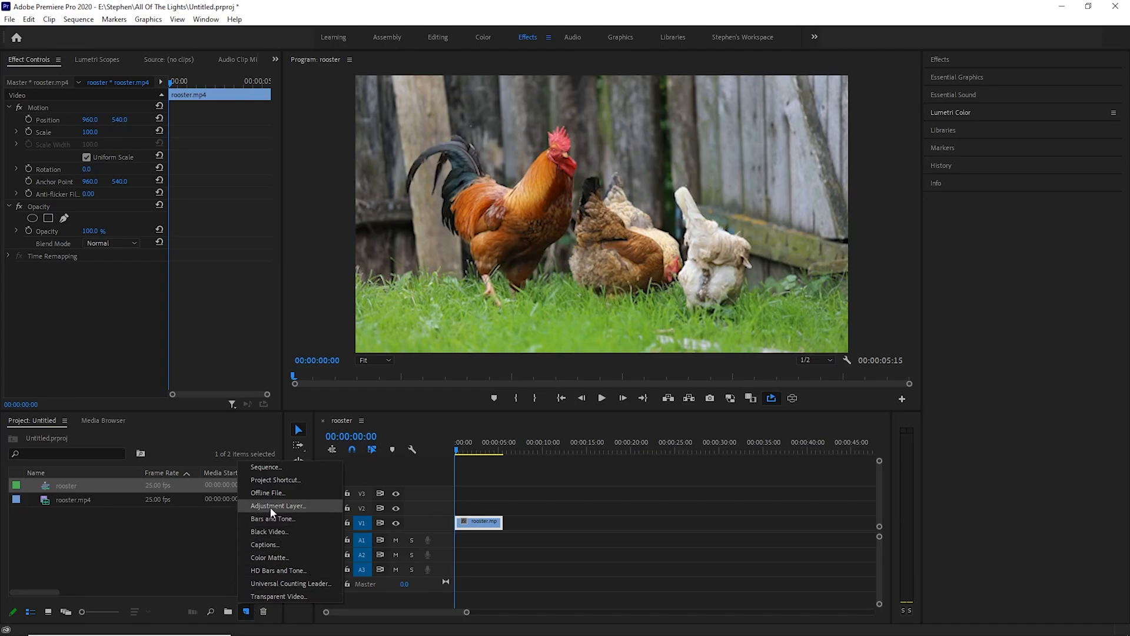
left_click(277, 505)
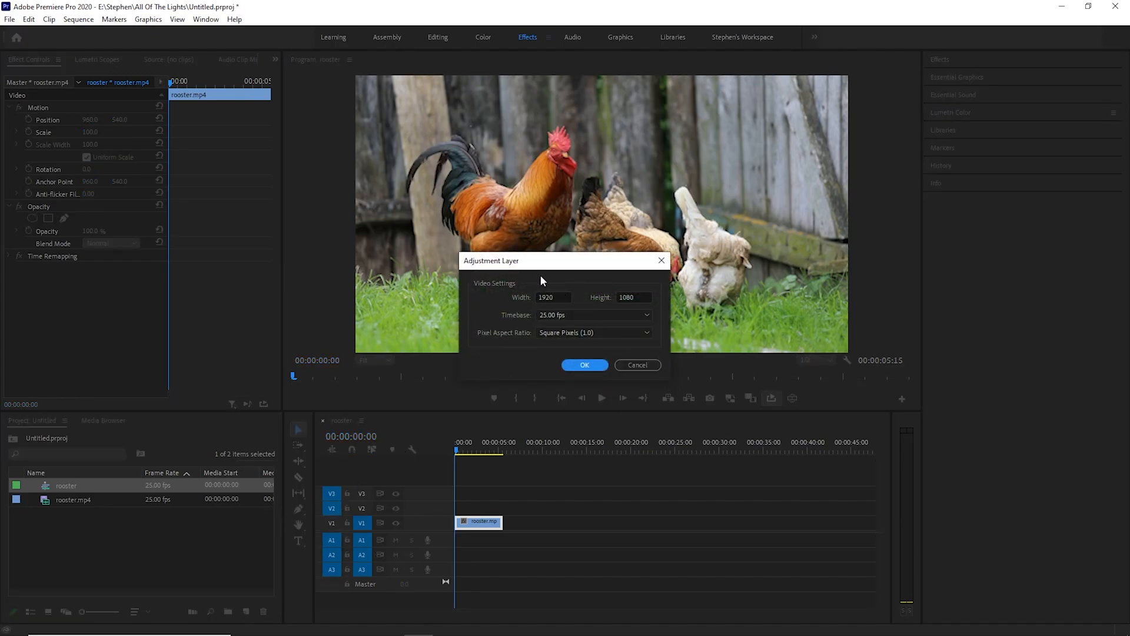
mouse_move(580, 303)
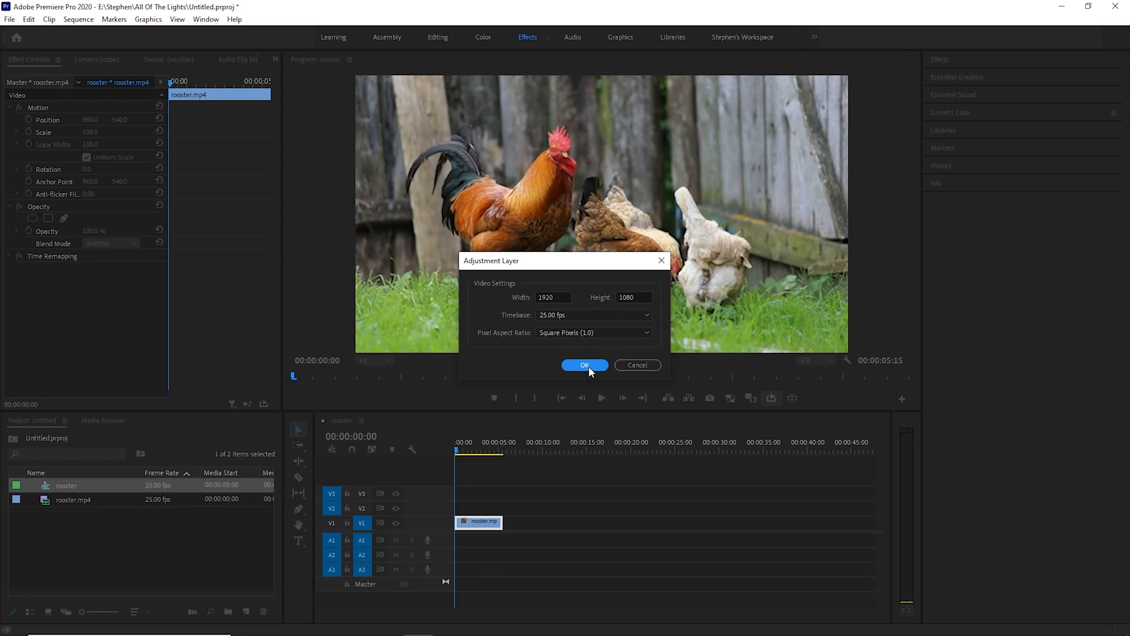
left_click(584, 365)
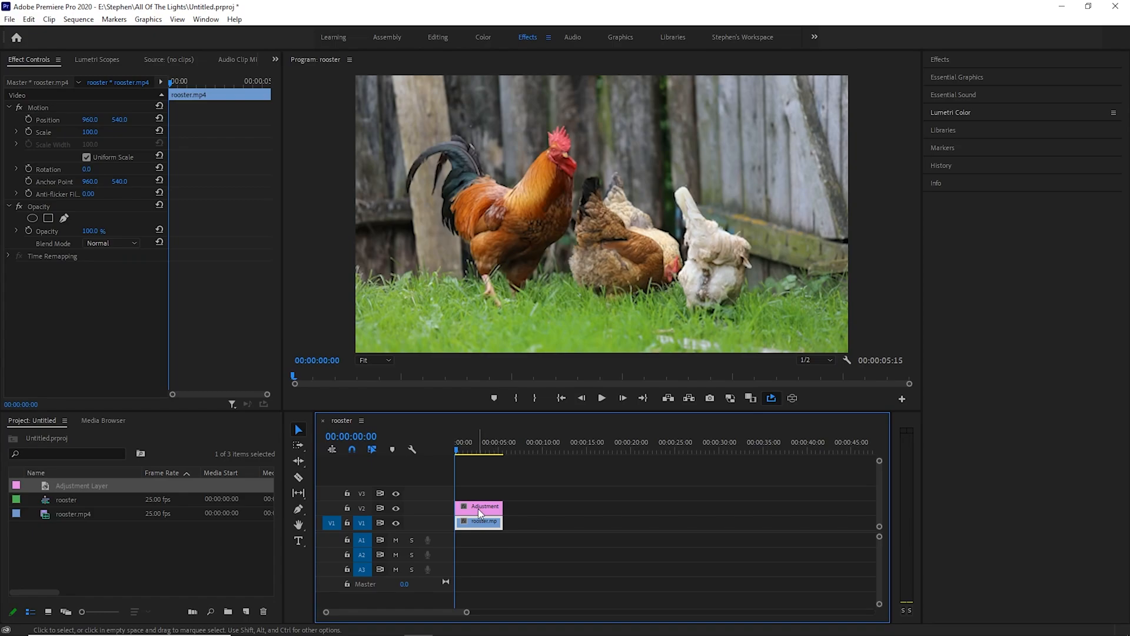
mouse_move(482, 513)
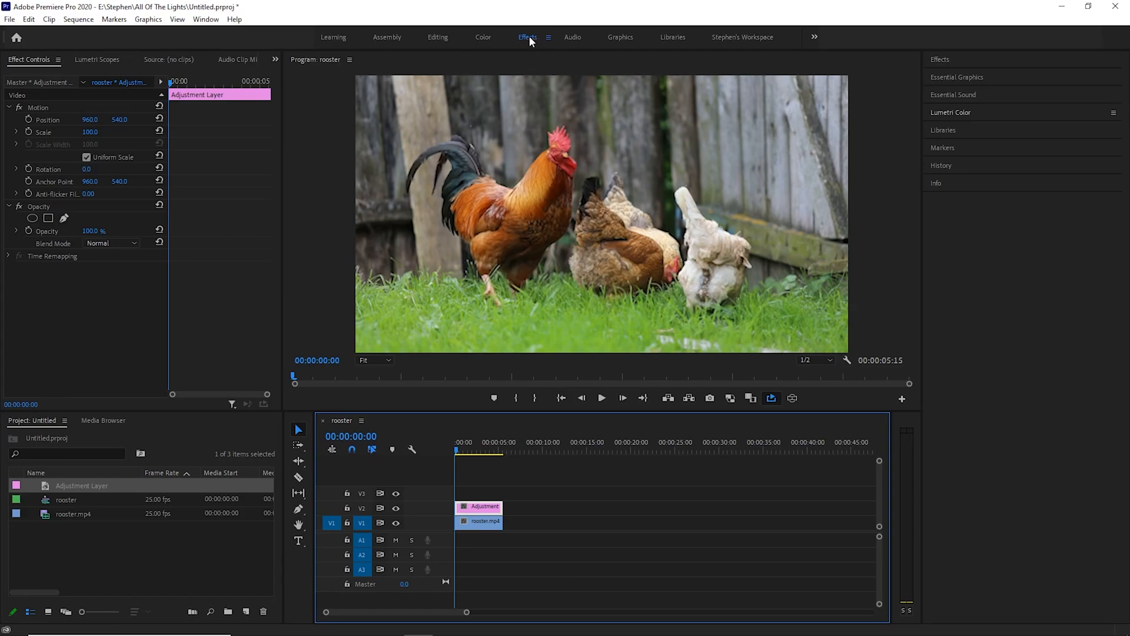
mouse_move(955, 116)
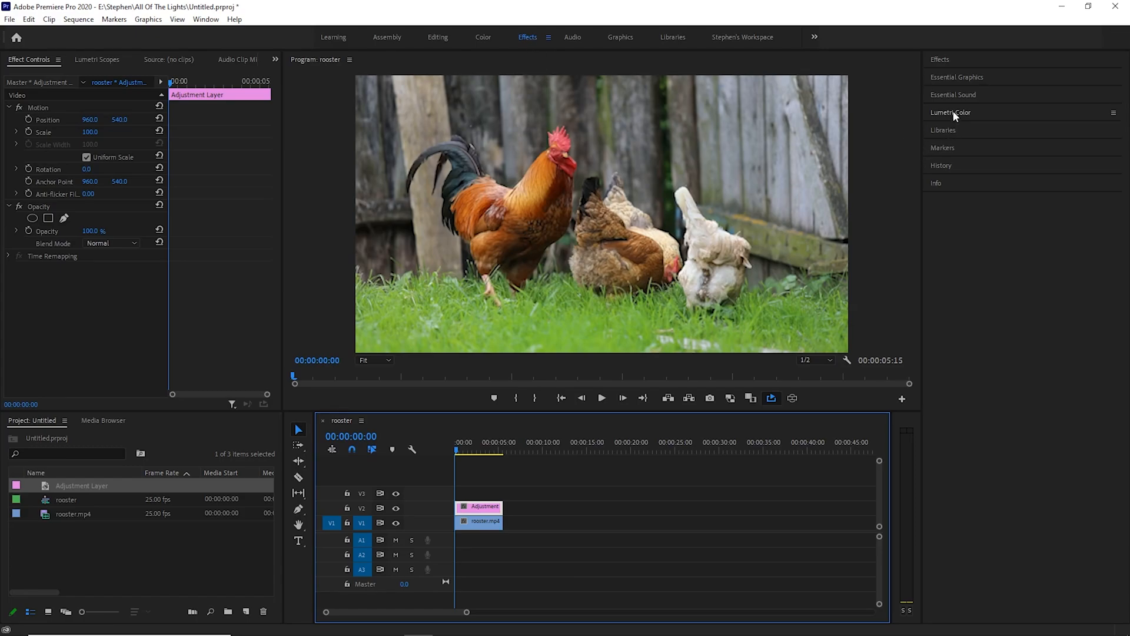
- Expand Lumetri Color's Basic Correction section for the adjustment layer
left_click(951, 113)
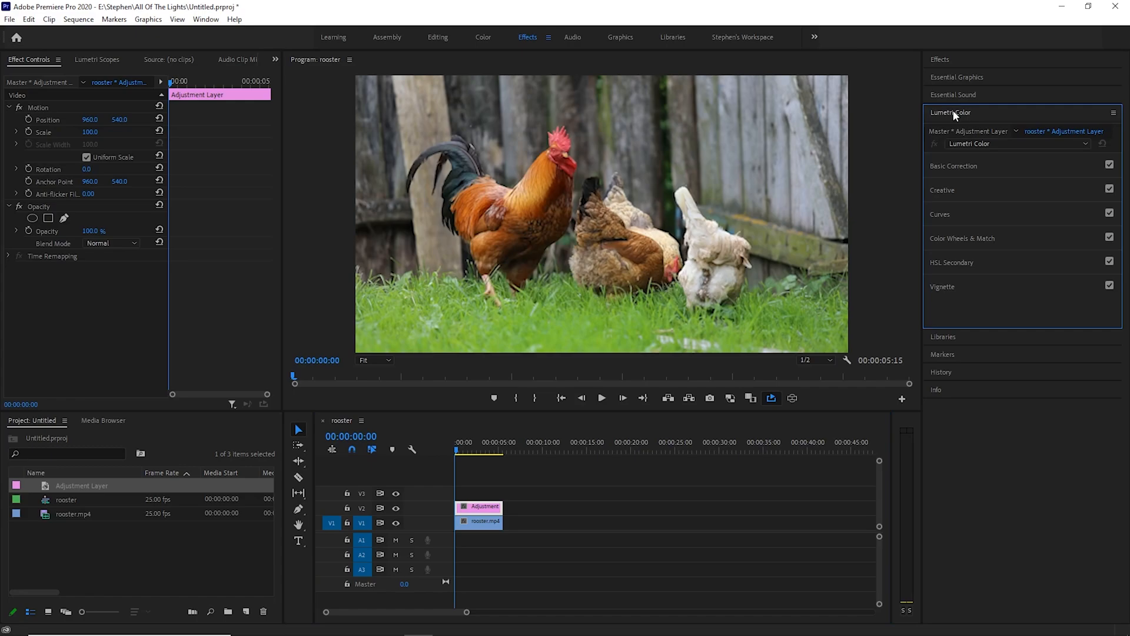
mouse_move(950, 172)
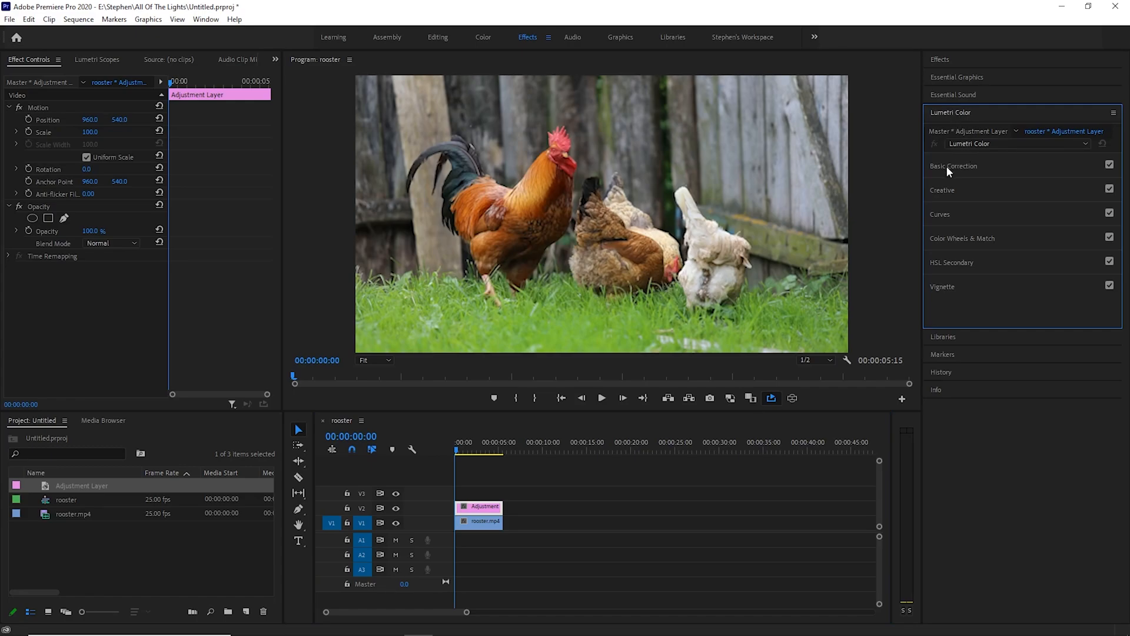
left_click(954, 166)
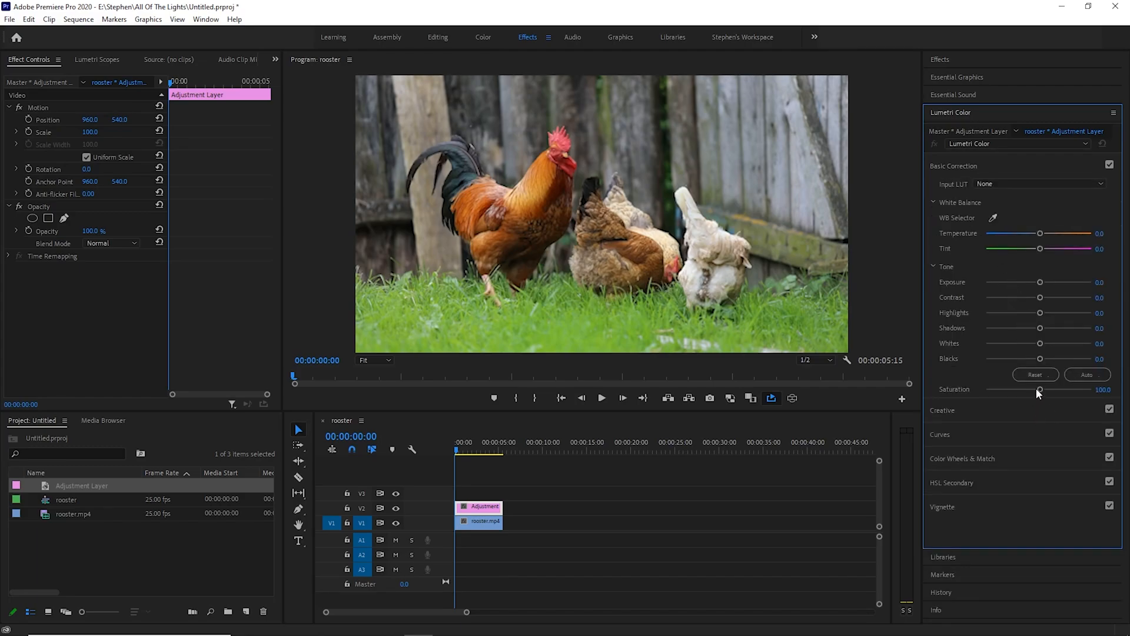
- Desaturate to black-and-white, crush the shadows and boost the highlights
left_click_drag(1040, 390, 985, 390)
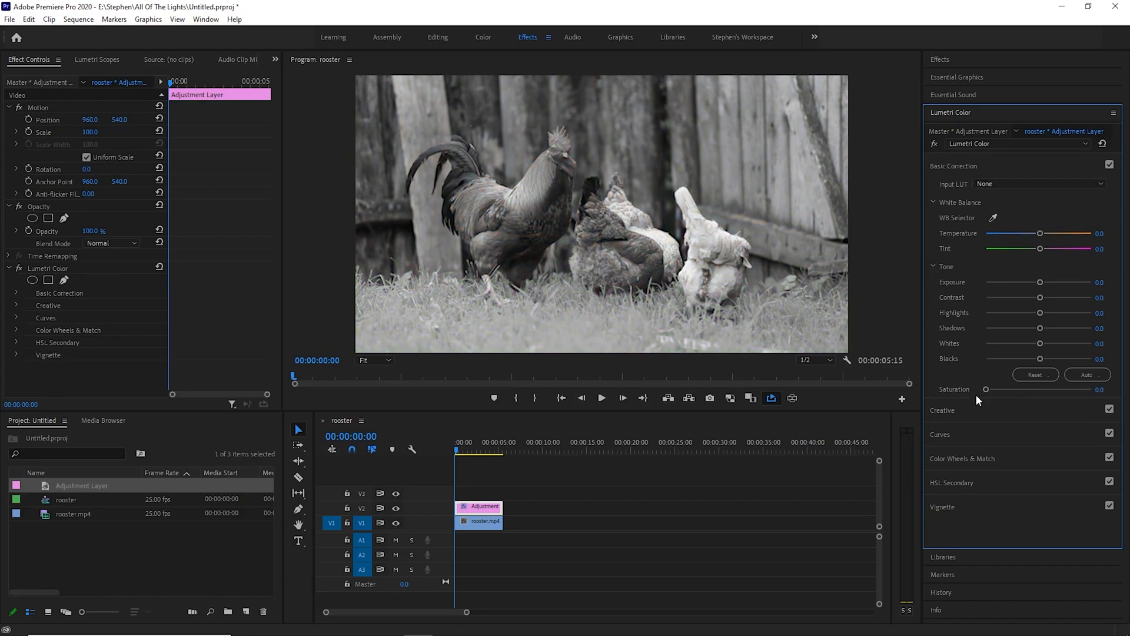
mouse_move(1002, 373)
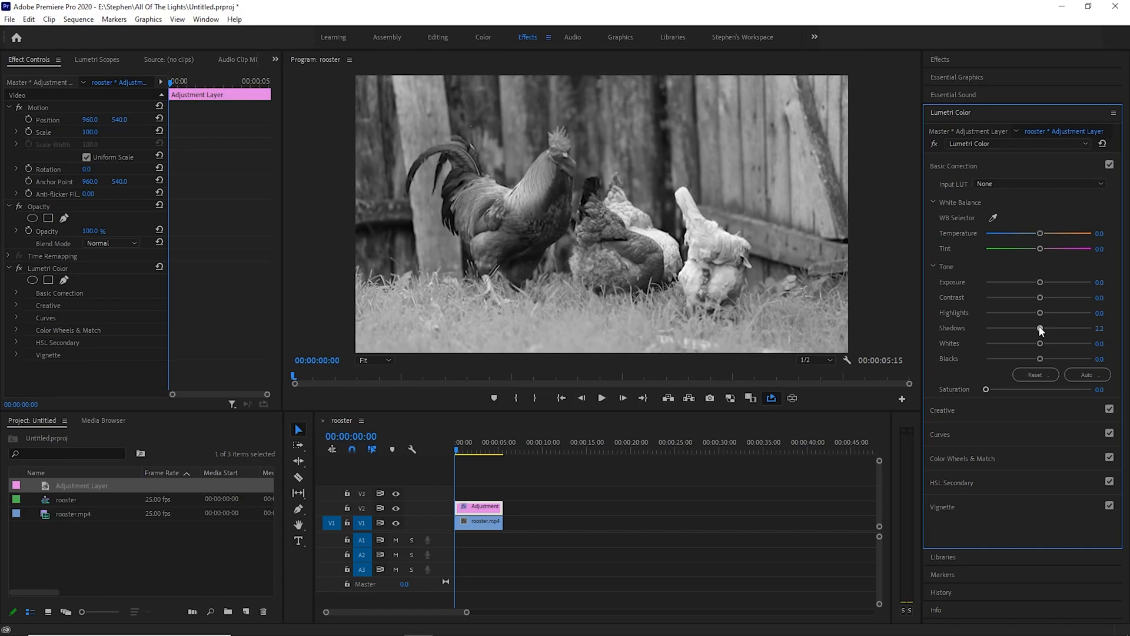
left_click_drag(1040, 328, 994, 329)
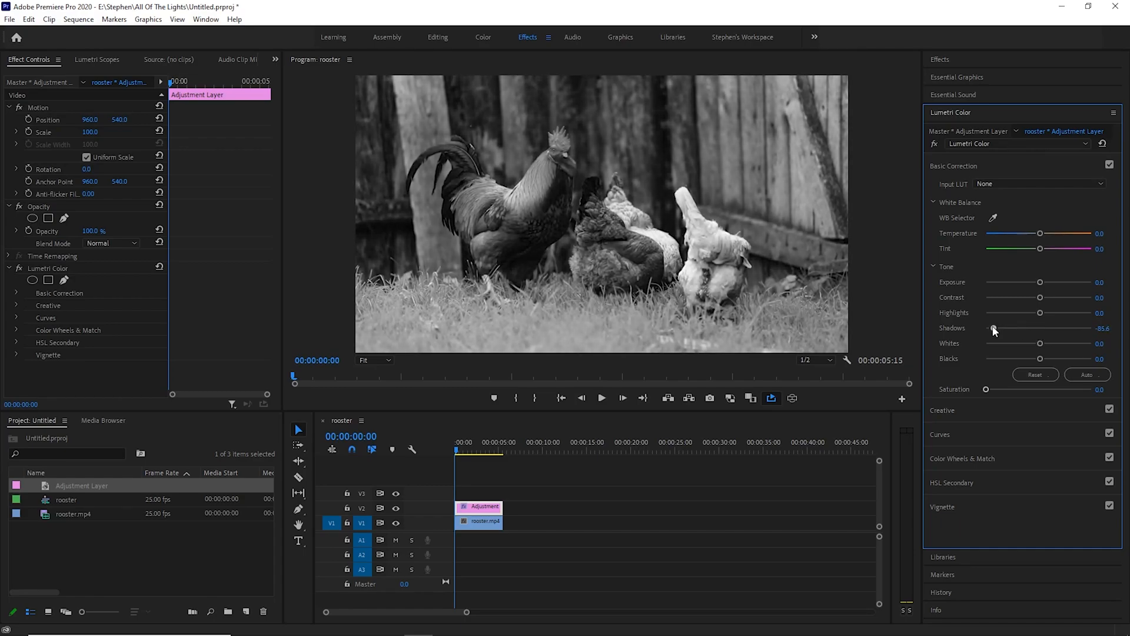
left_click_drag(994, 328, 987, 328)
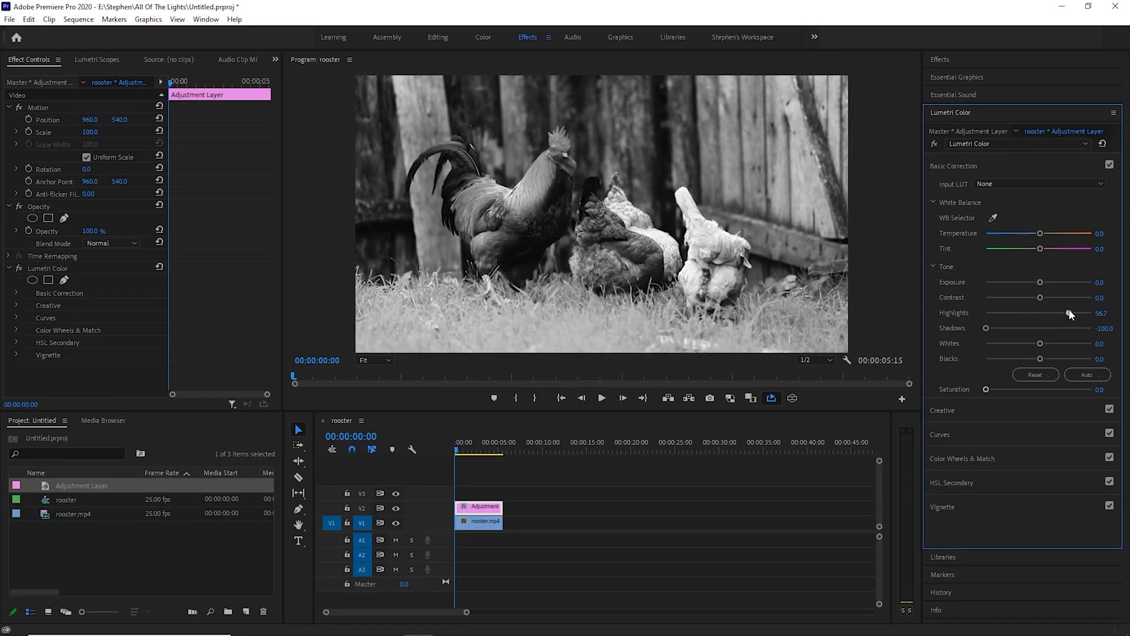
left_click_drag(1069, 313, 1080, 313)
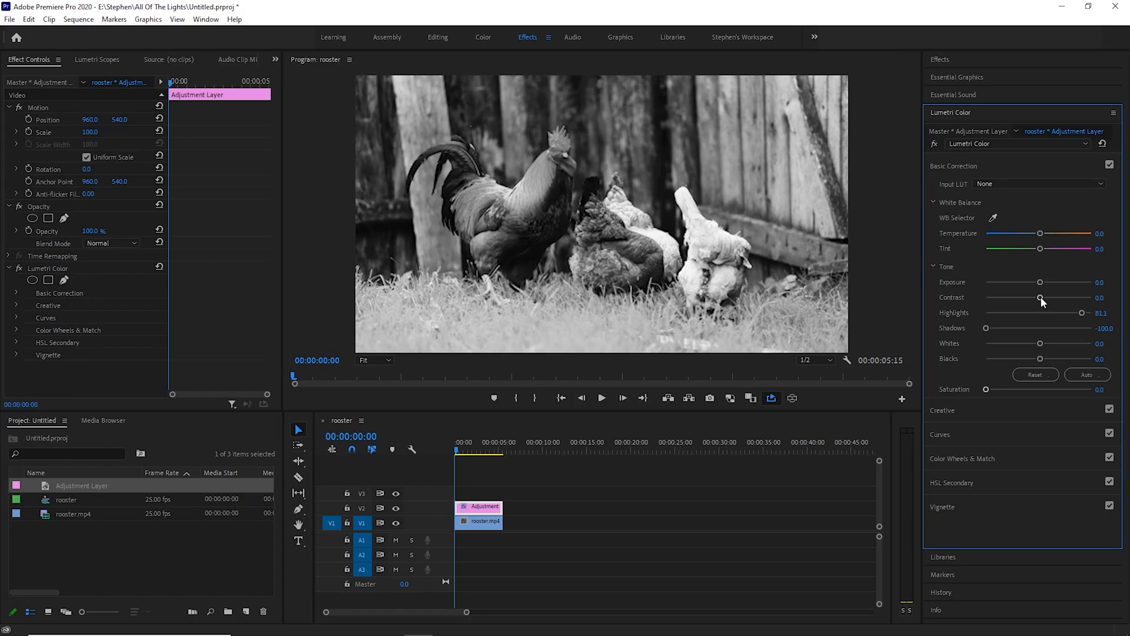
- Raise Contrast to about 33 and lower Exposure to -0.5
left_click_drag(1040, 298, 1047, 298)
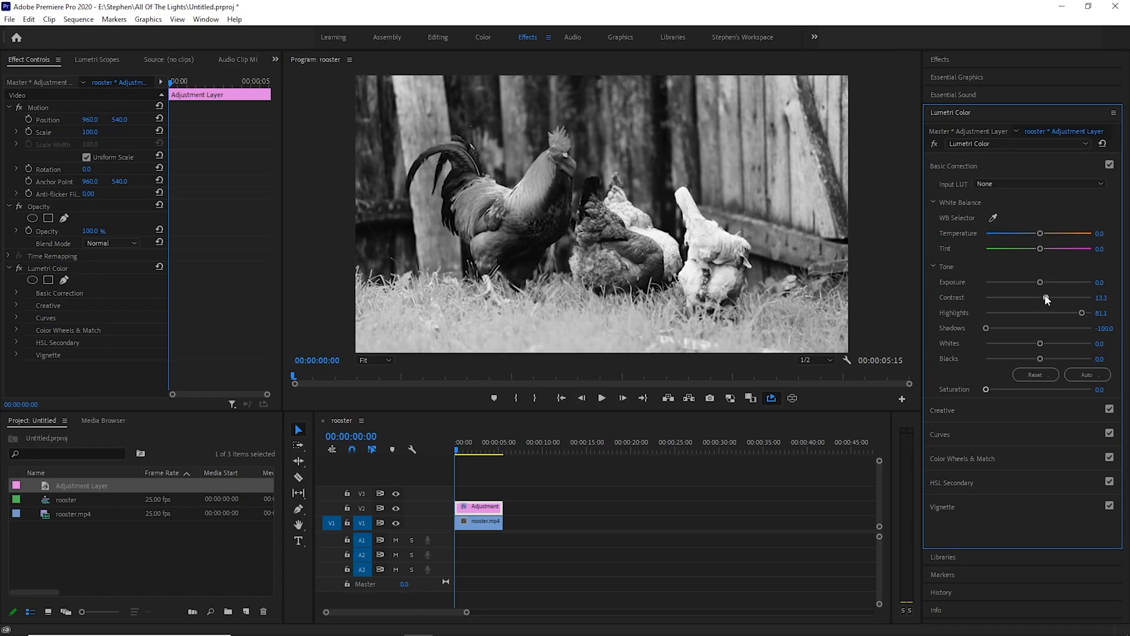
left_click_drag(1047, 296, 1056, 297)
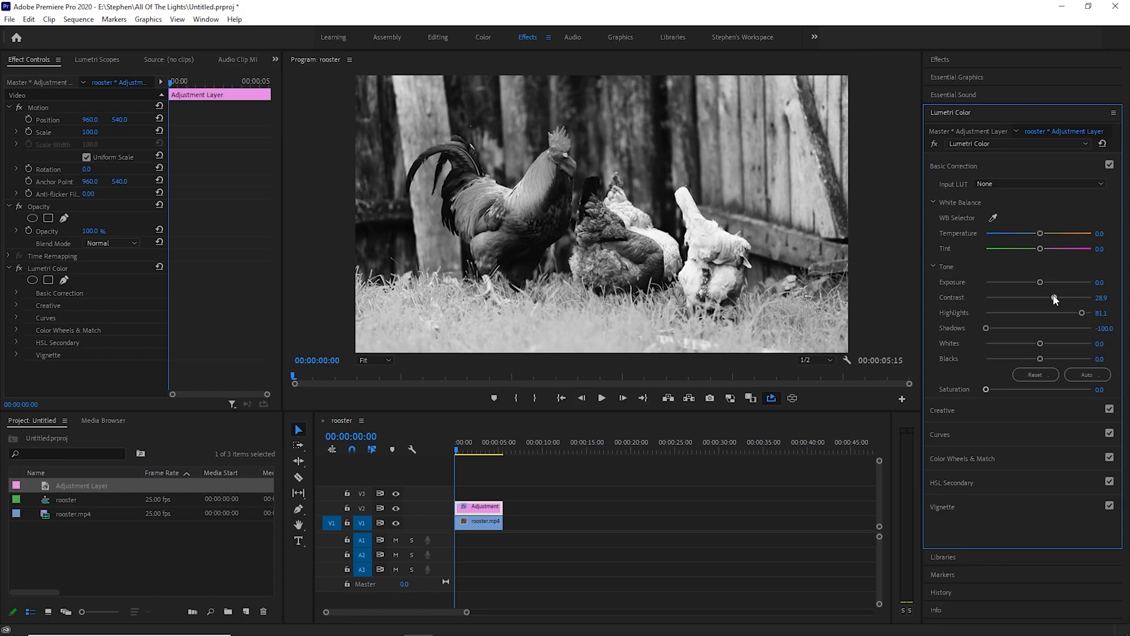
left_click_drag(1052, 297, 1058, 296)
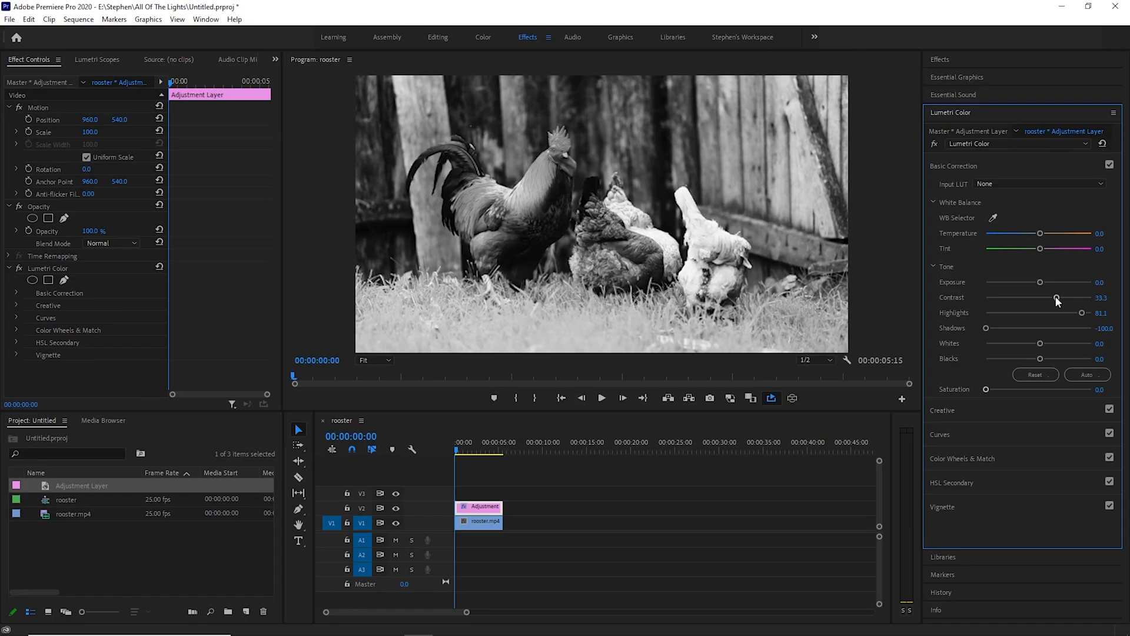
mouse_move(971, 280)
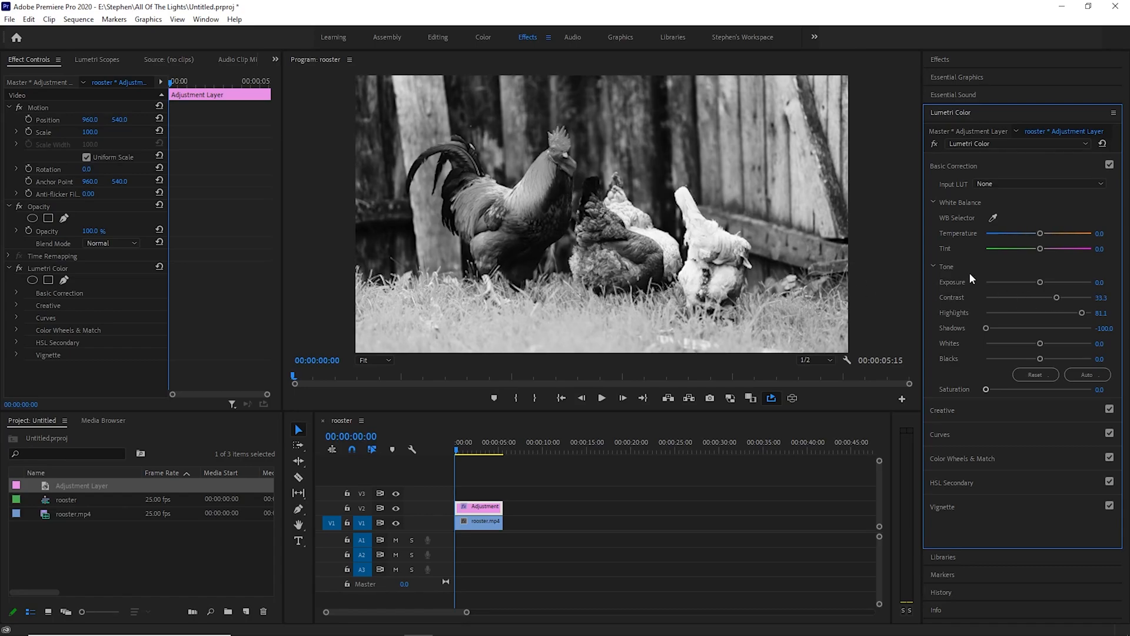
left_click_drag(1040, 281, 1037, 282)
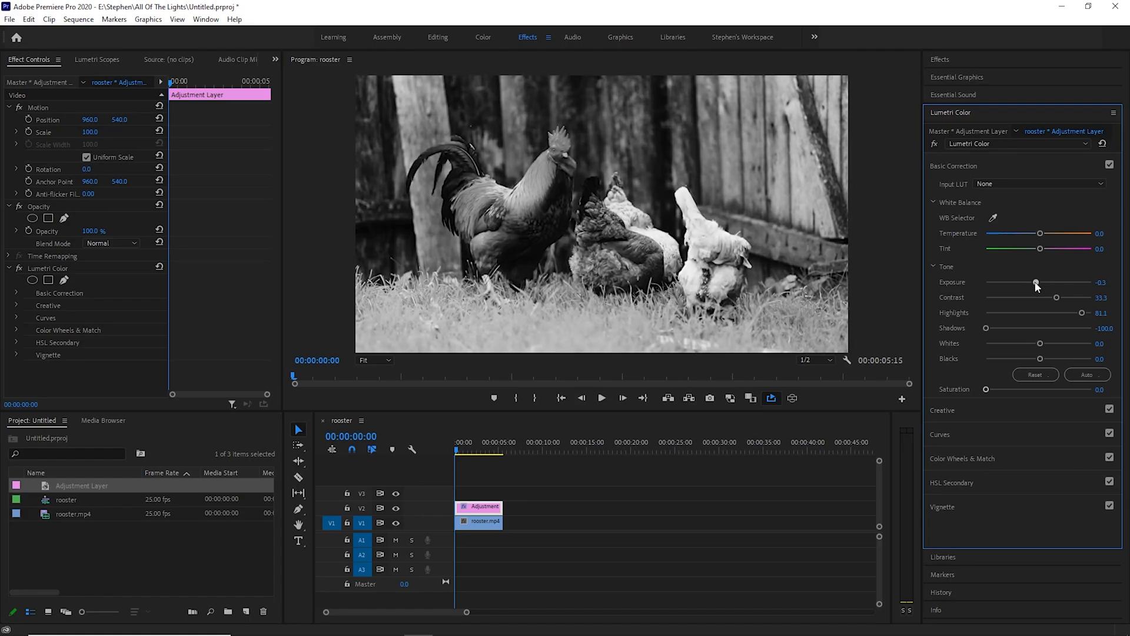
left_click_drag(1036, 281, 1032, 282)
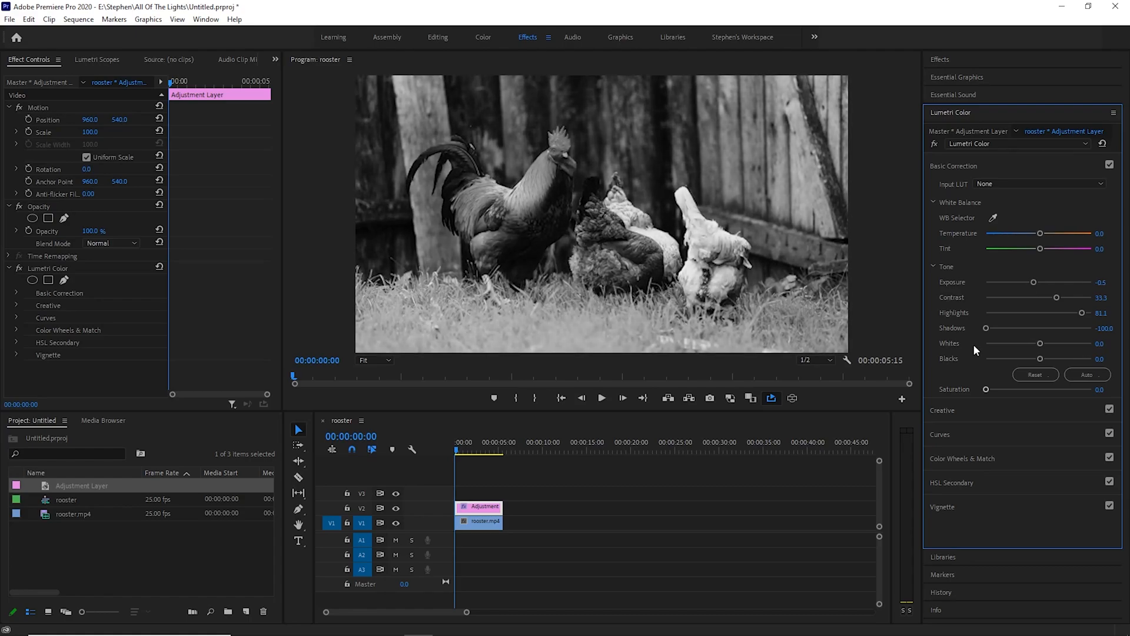
mouse_move(971, 350)
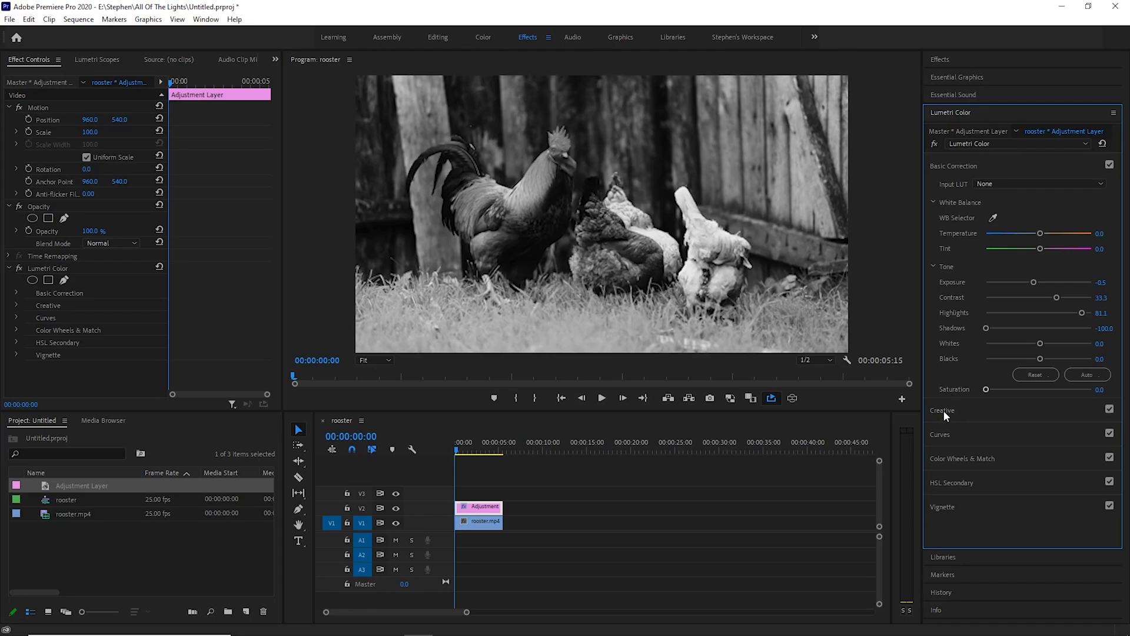
- Expand the Creative section and add a Faded Film look of about 19
left_click(942, 190)
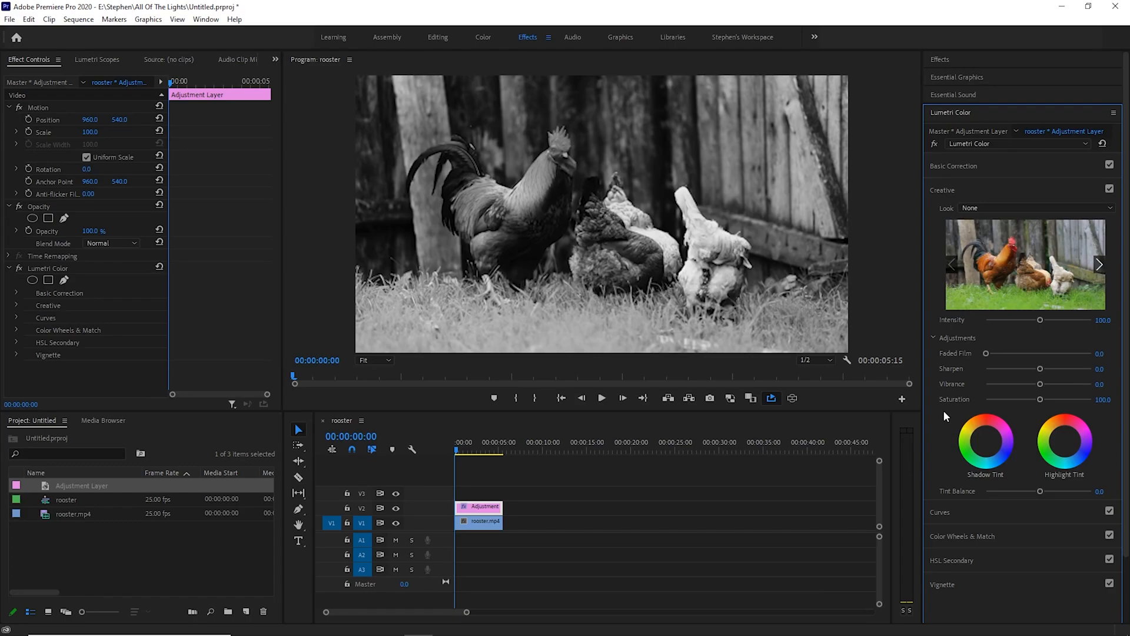
mouse_move(986, 354)
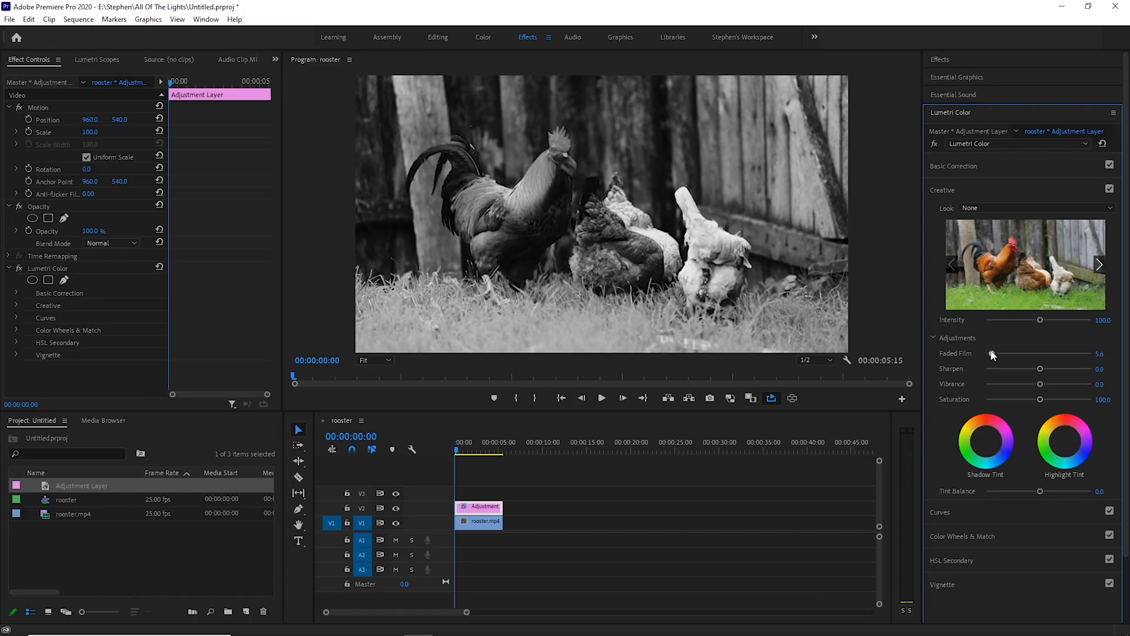
left_click_drag(993, 353, 1002, 354)
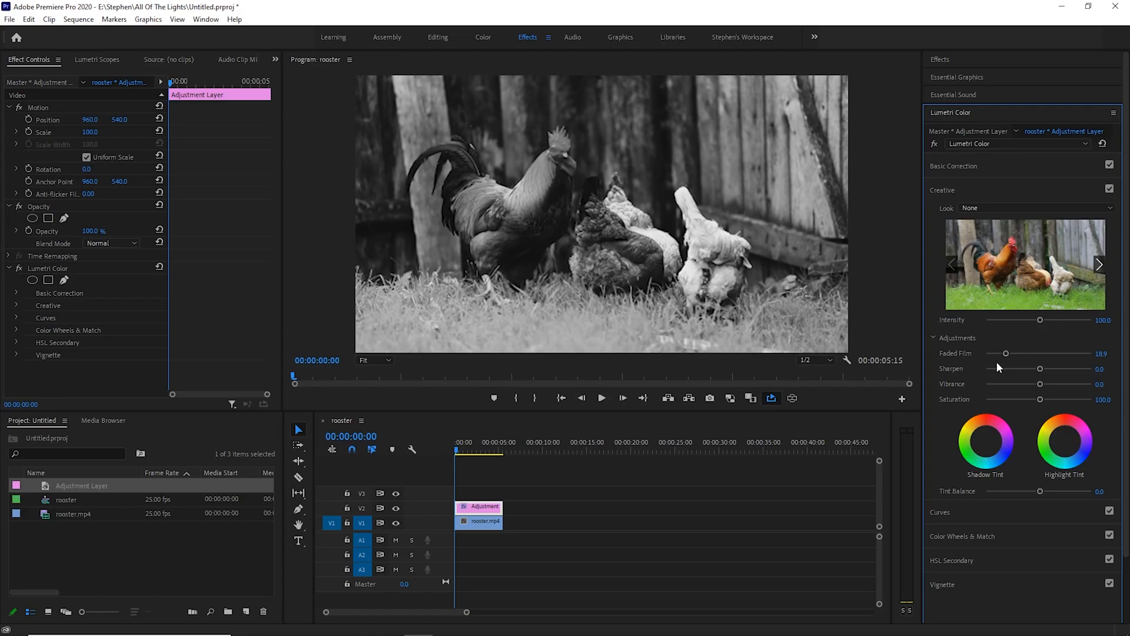
mouse_move(1020, 371)
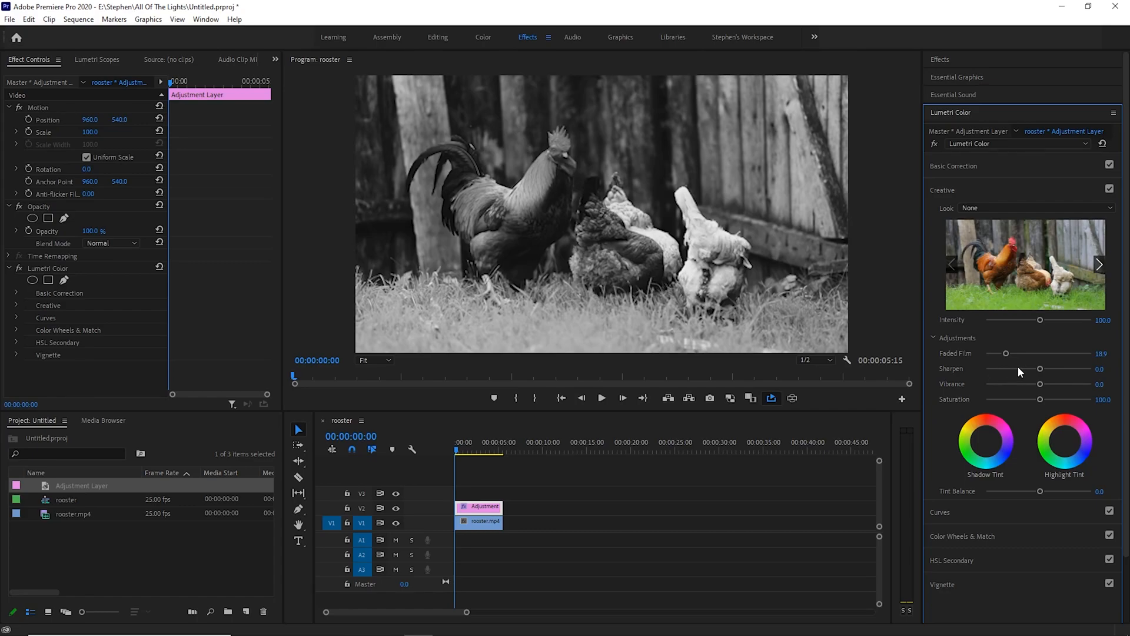
- Strengthen Faded Film to about 28 and leave Sharpen at 0 after trying it
left_click_drag(1007, 353, 1013, 354)
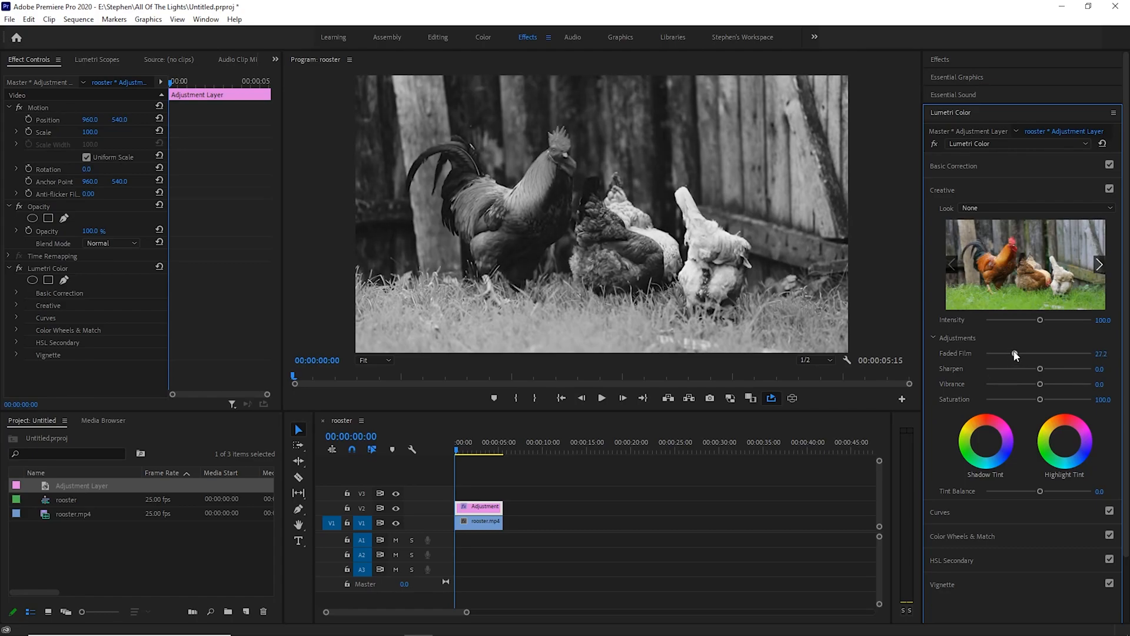
left_click_drag(1039, 353, 1017, 353)
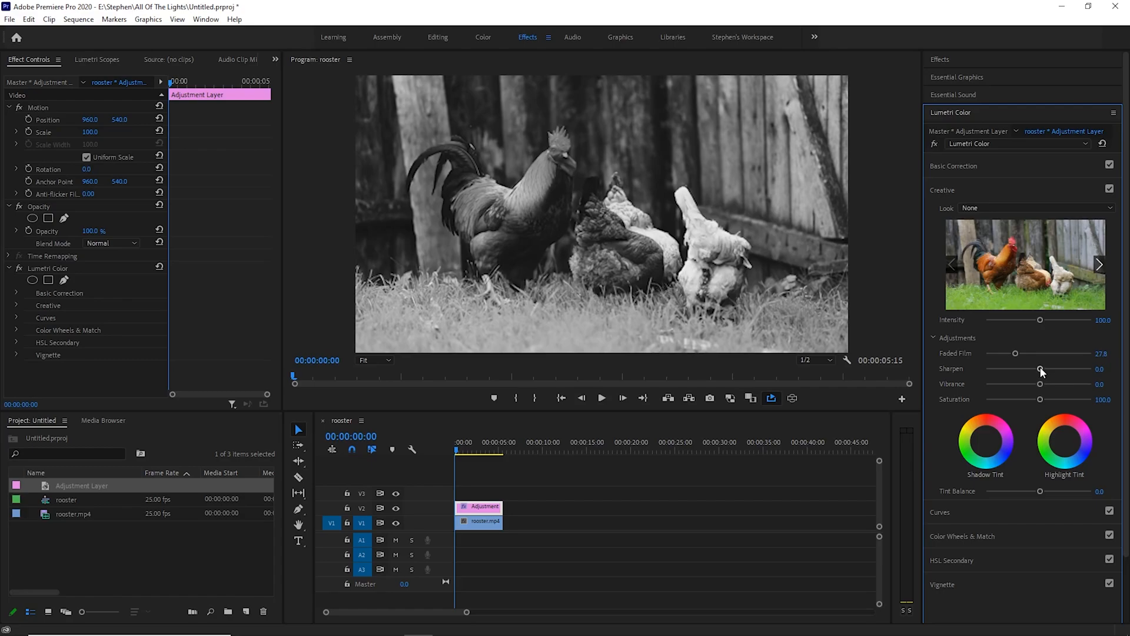
left_click_drag(1040, 369, 1050, 369)
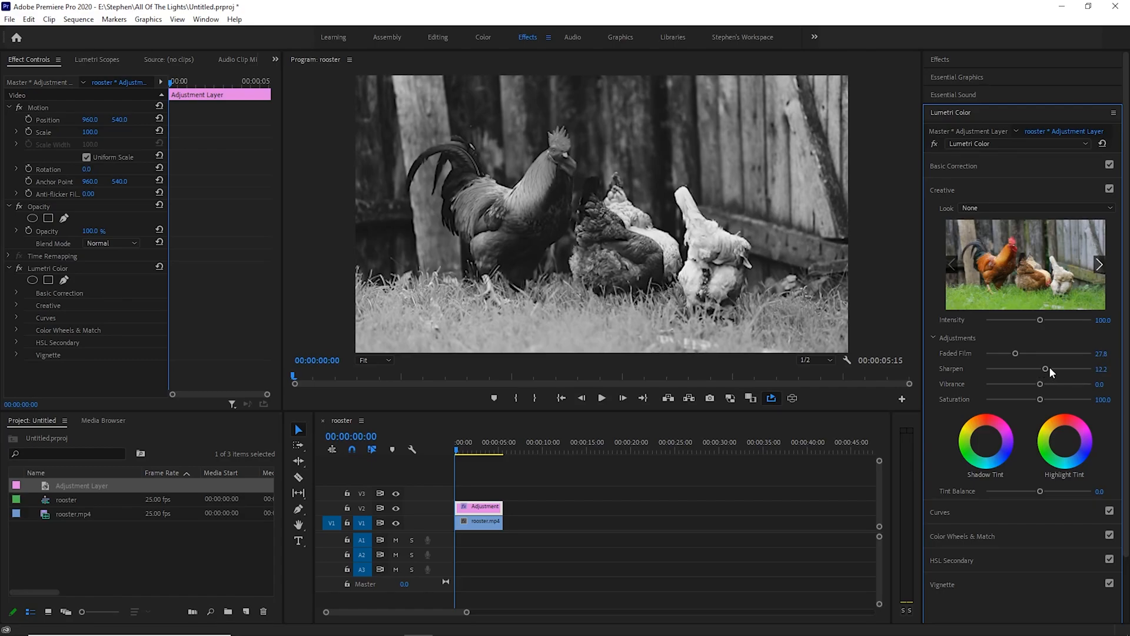
left_click_drag(1053, 368, 1039, 368)
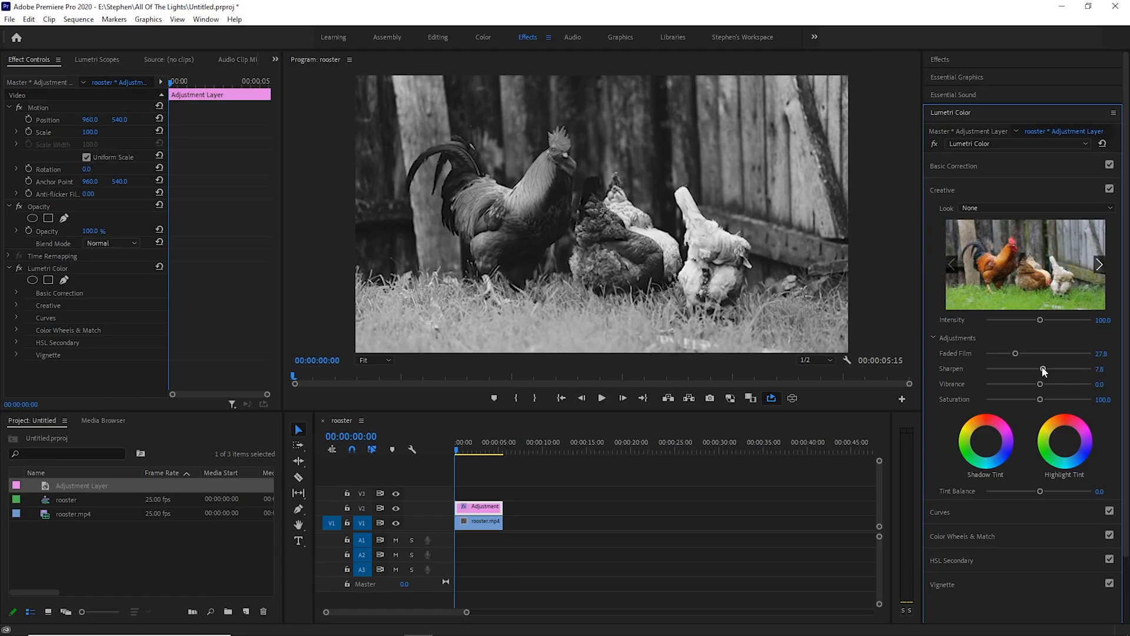
left_click_drag(1060, 369, 1039, 369)
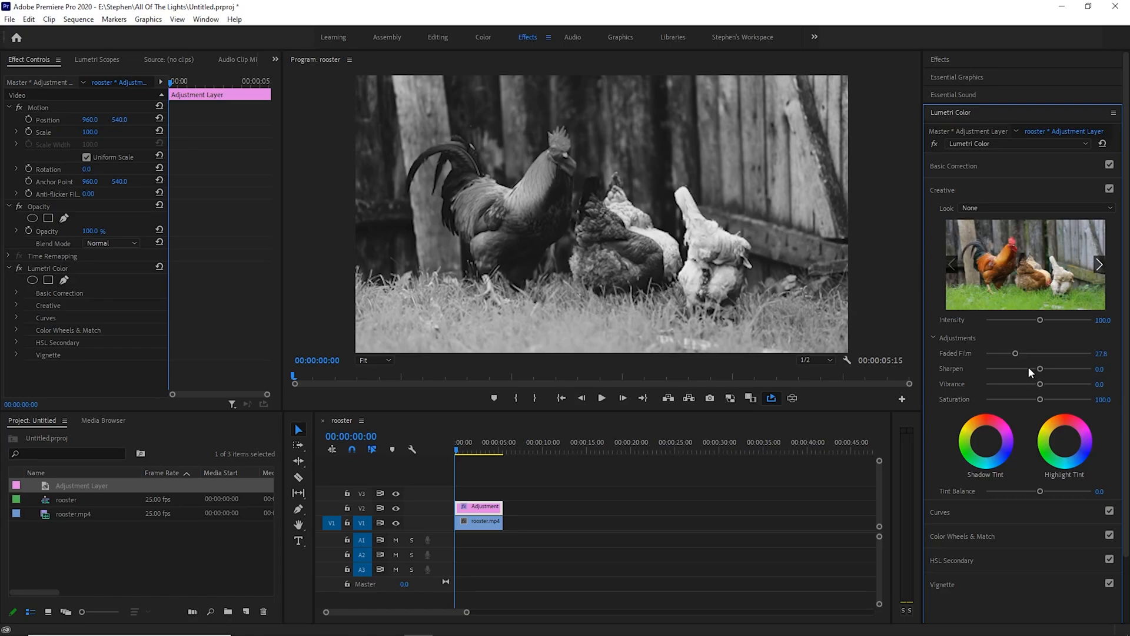
mouse_move(1029, 372)
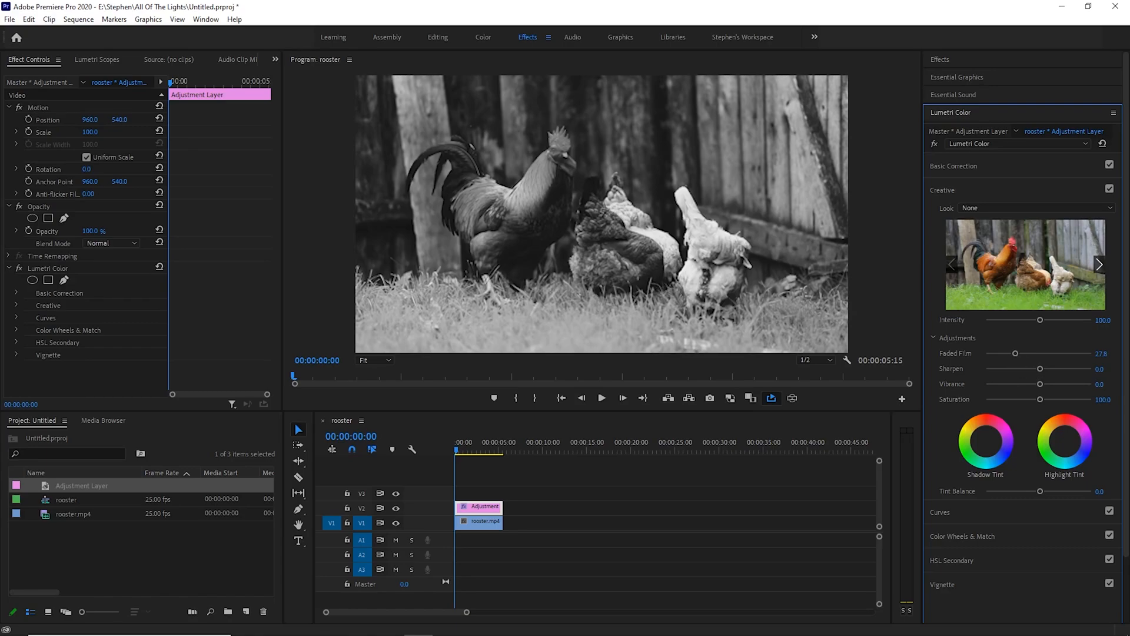